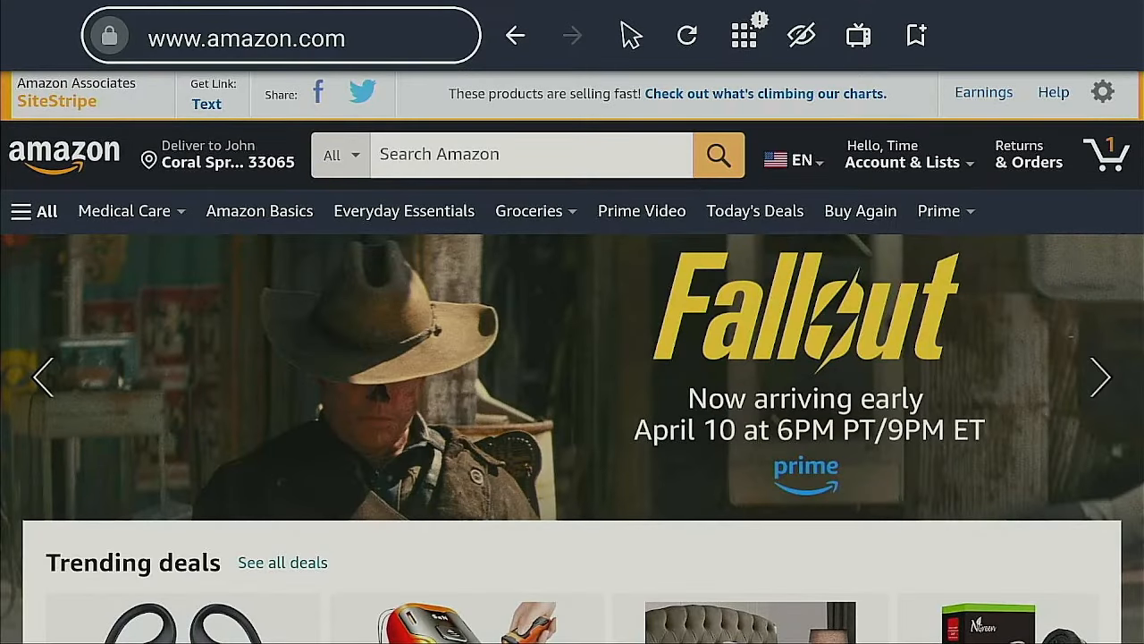
- Search the Amazon store for 'contact us'
left_click(528, 210)
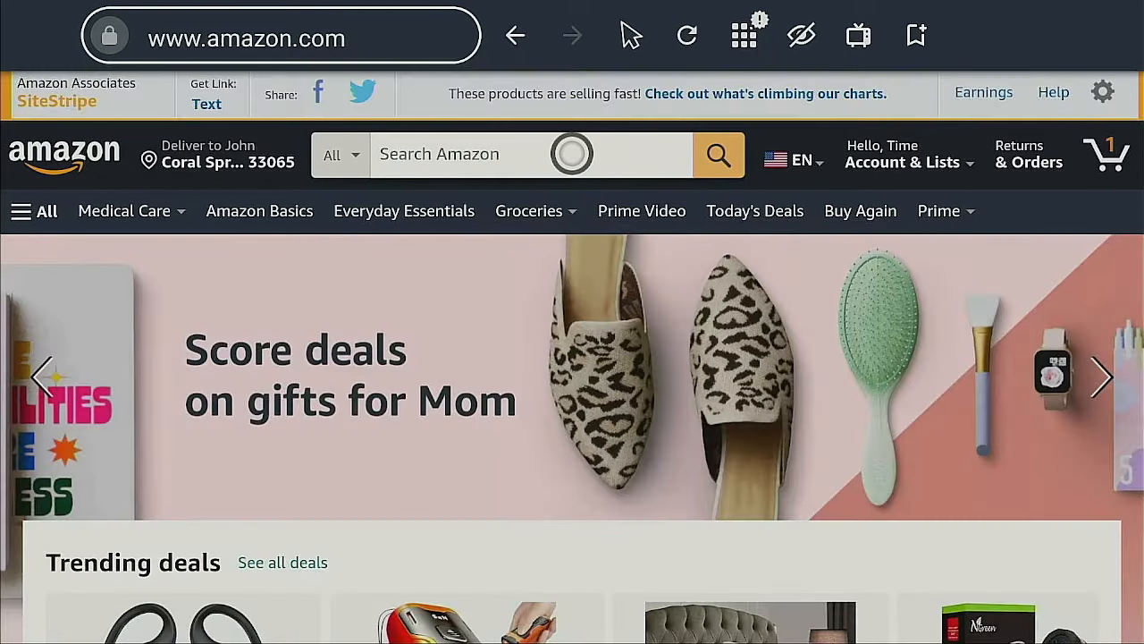
type("contact us")
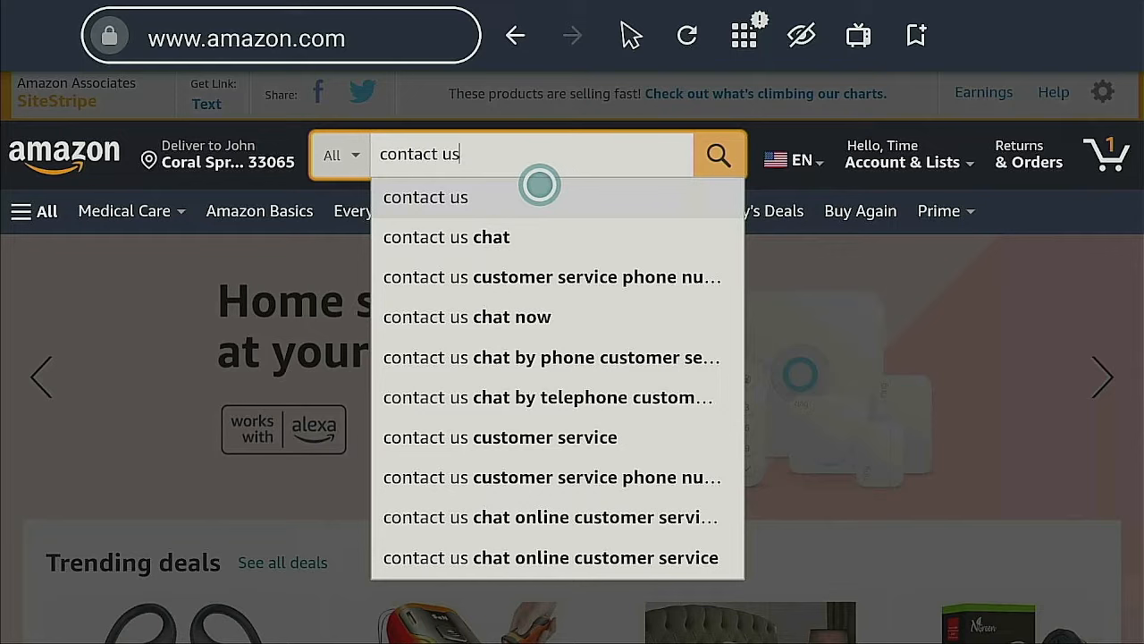
mouse_move(487, 213)
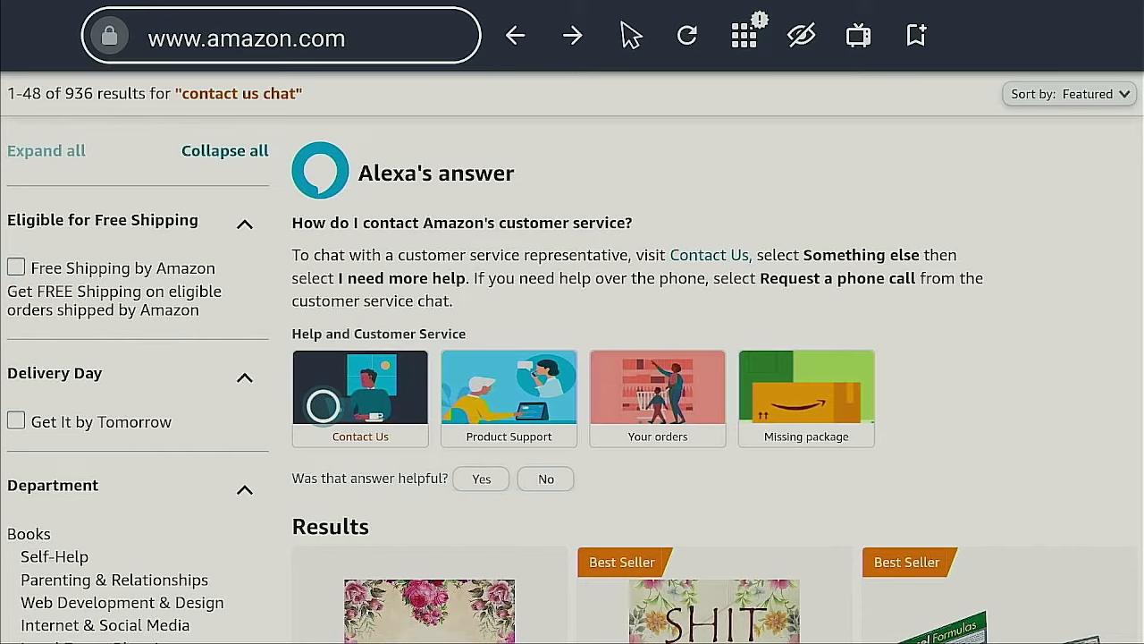
- Open Contact Us help and sign in with the account password
left_click(360, 398)
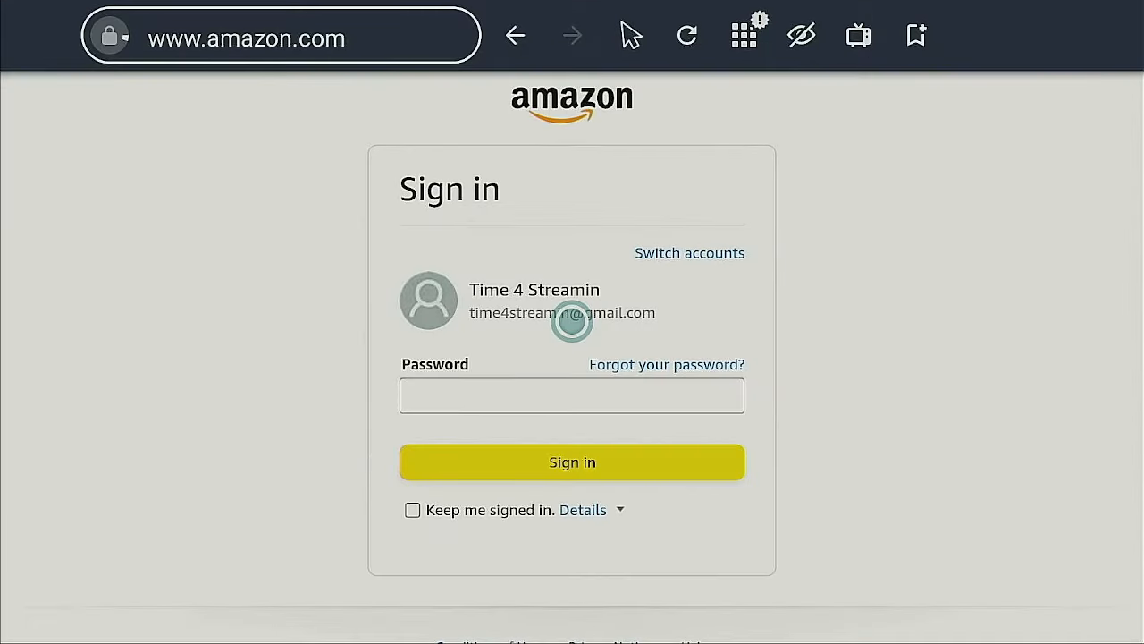
left_click(572, 395)
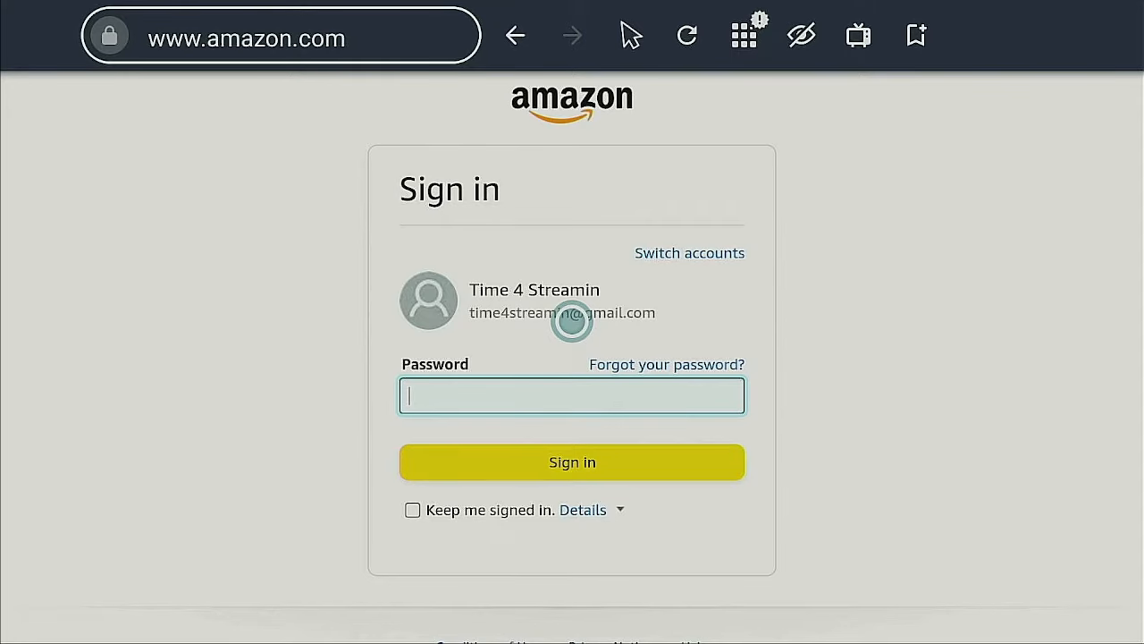
left_click(571, 461)
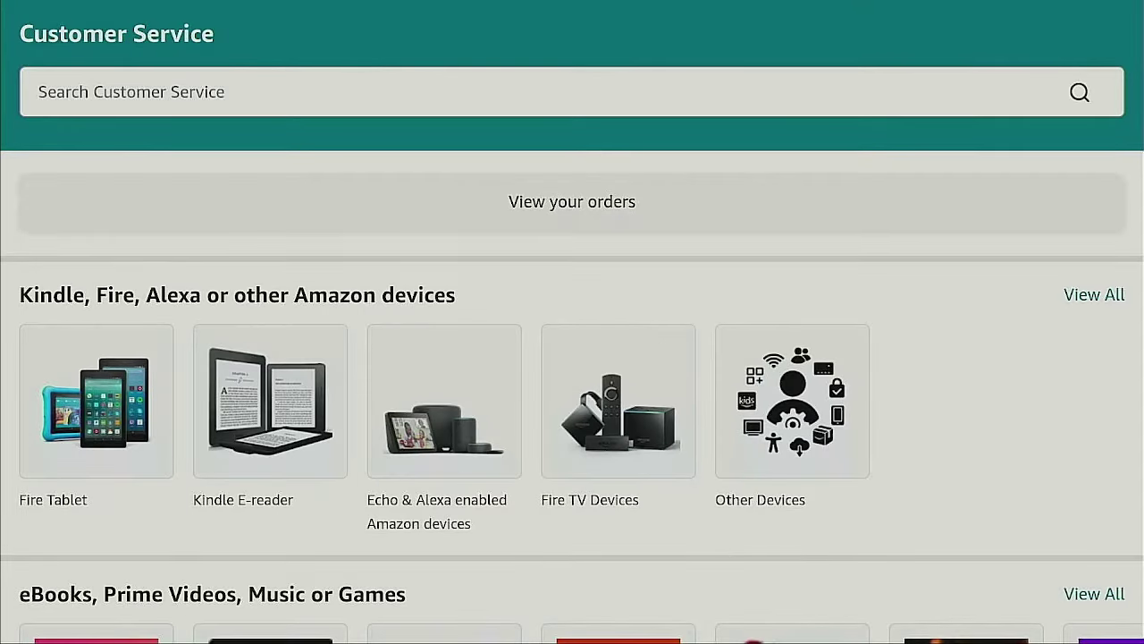
- Choose Fire TV Devices, then Device not working/damaged, and read the restart steps
left_click(618, 401)
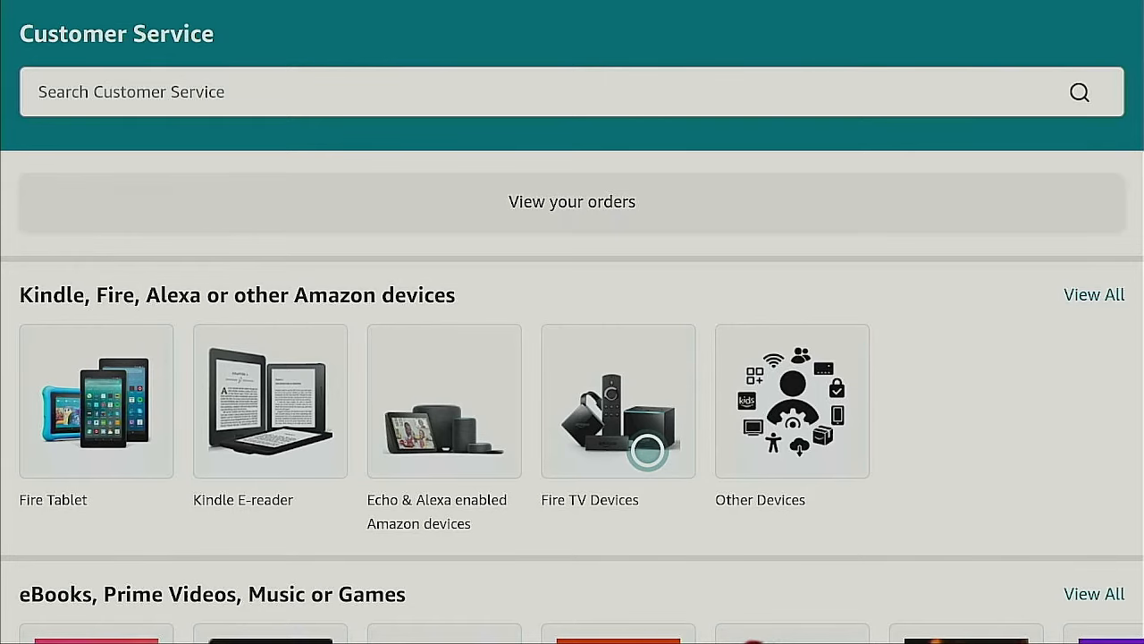
left_click(618, 401)
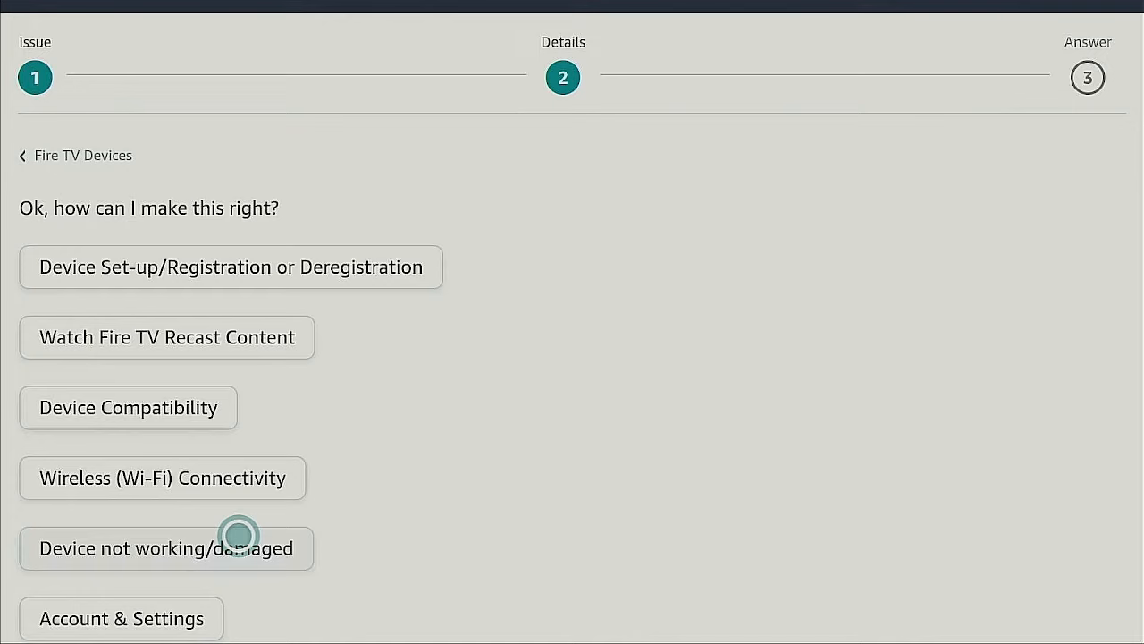
left_click(165, 547)
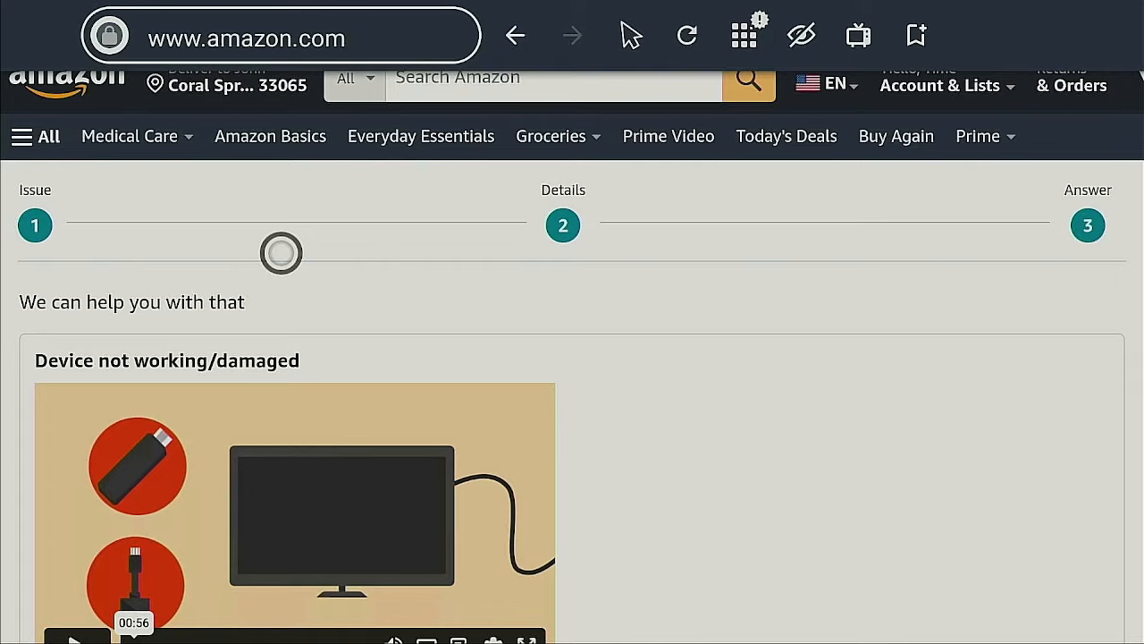
mouse_move(281, 338)
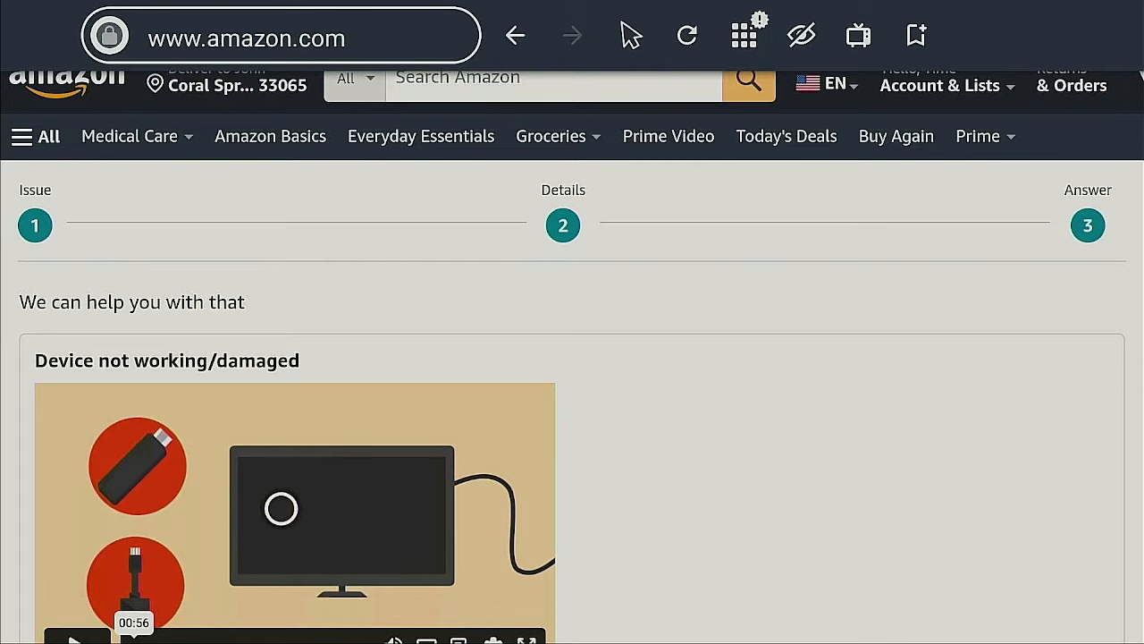
scroll("down", 3)
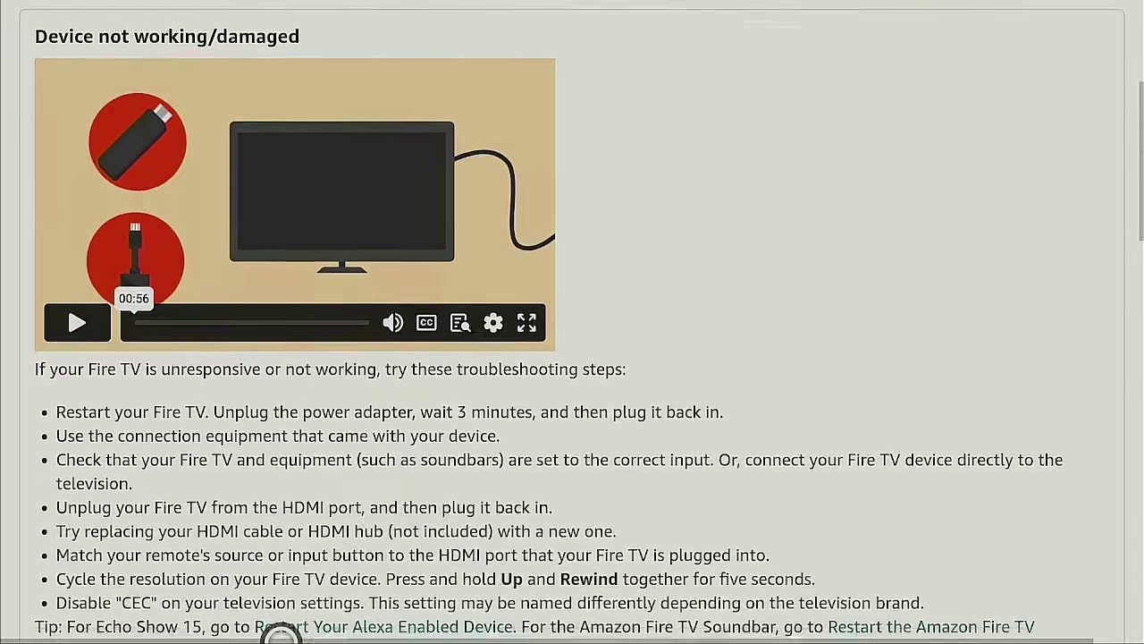
scroll("down", 3)
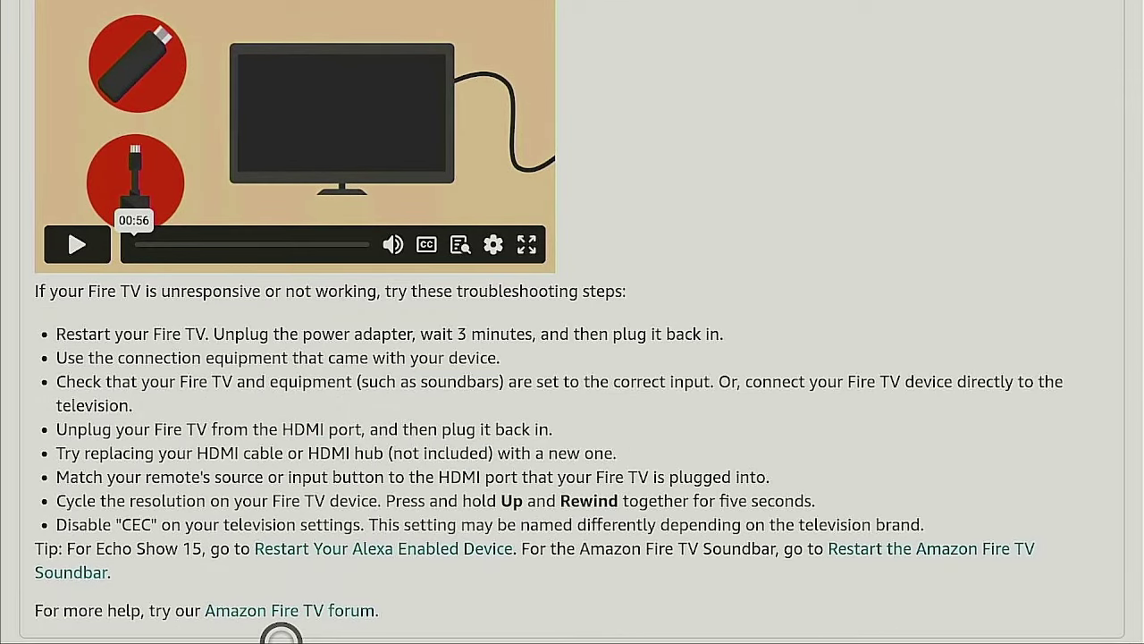
scroll("down", 3)
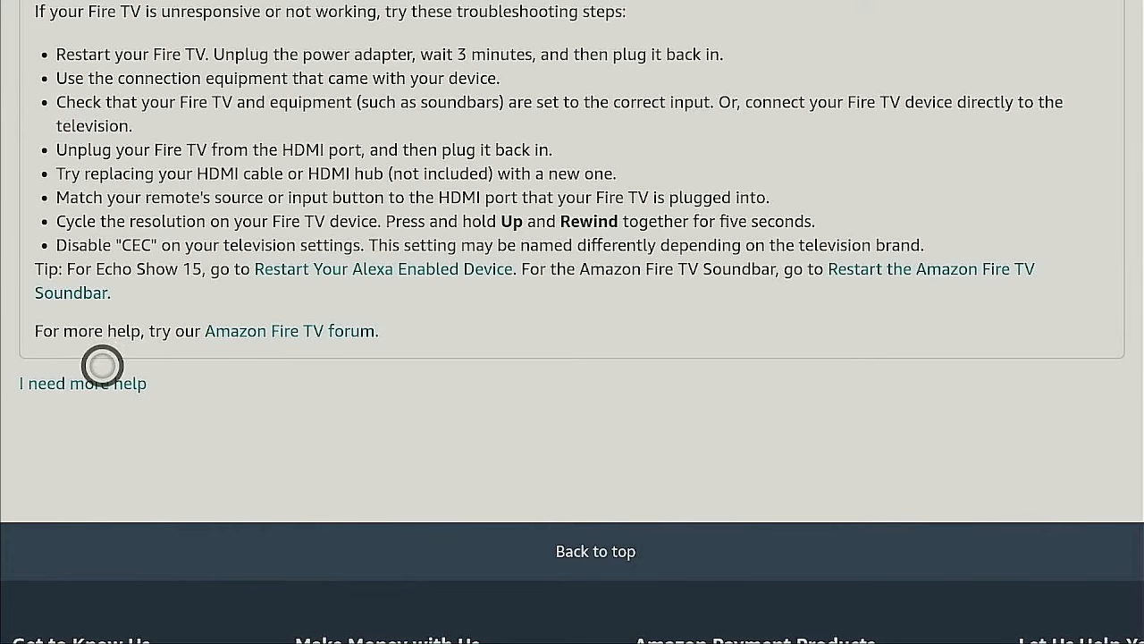
- Request more help beyond troubleshooting to reach the chat or phone call options
left_click(83, 382)
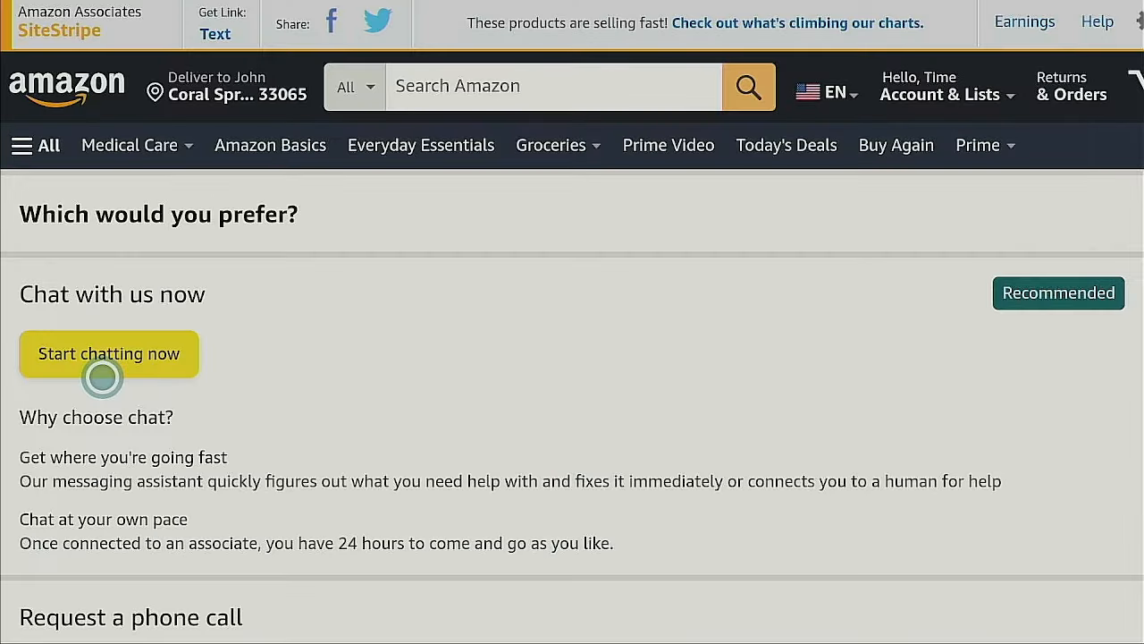
scroll("down", 3)
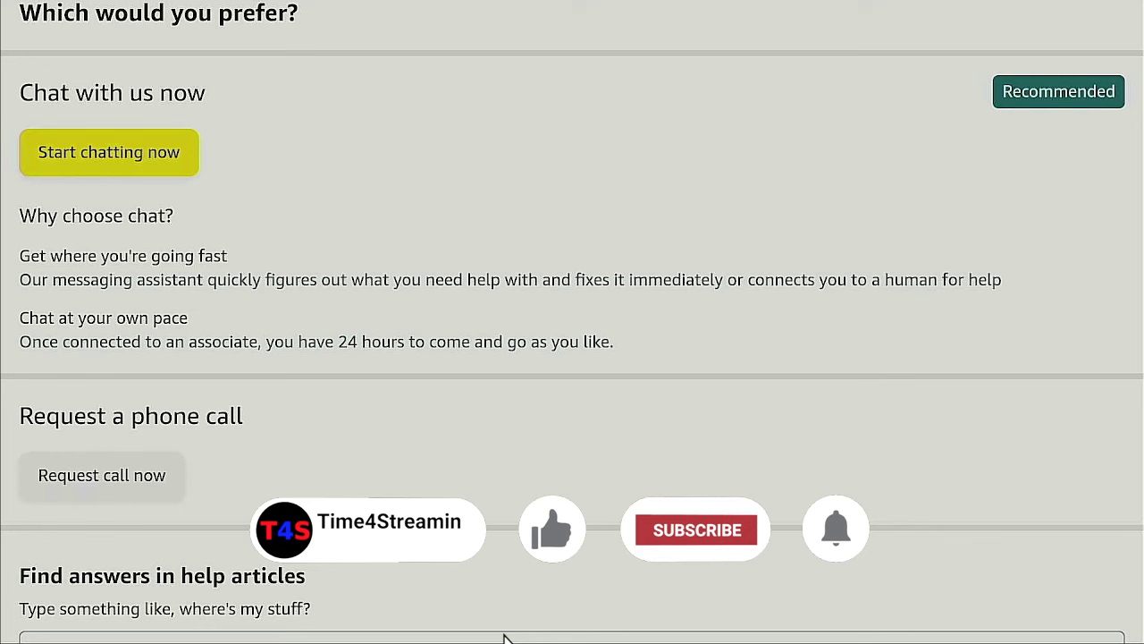
left_click(696, 529)
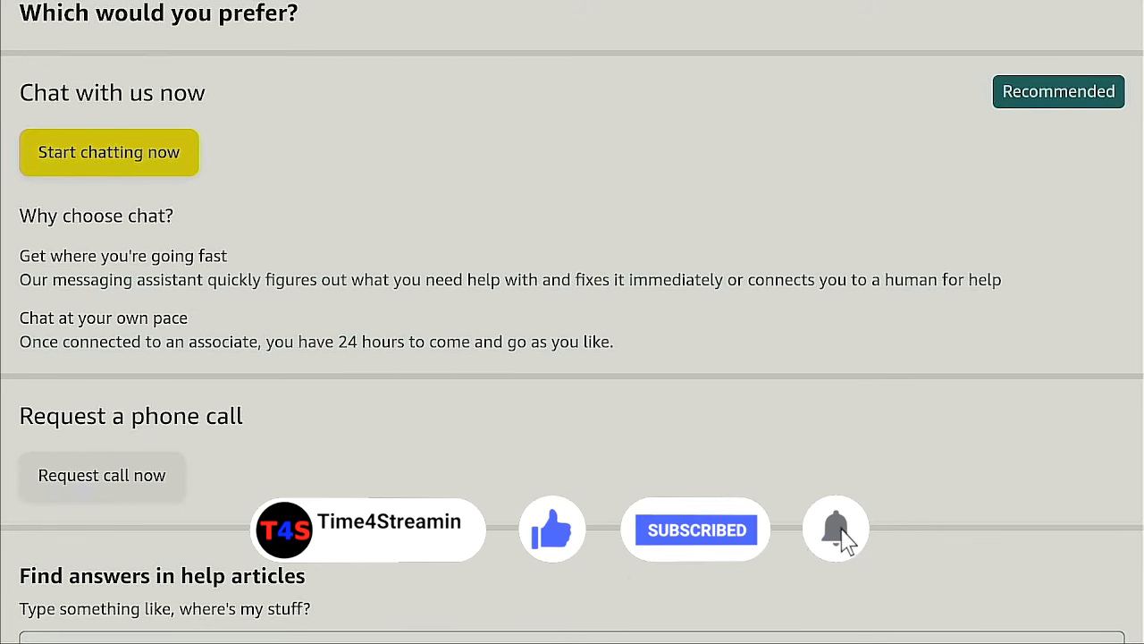